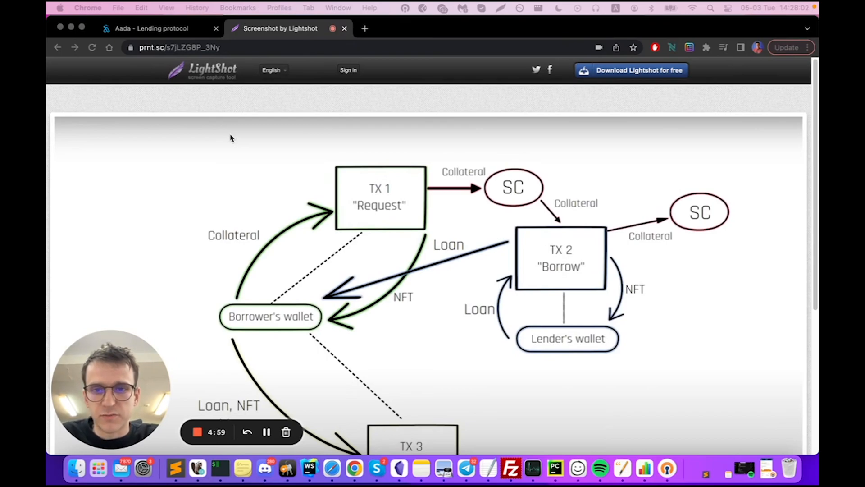
{"action": "mouse_move", "coordinate": [554, 68]}
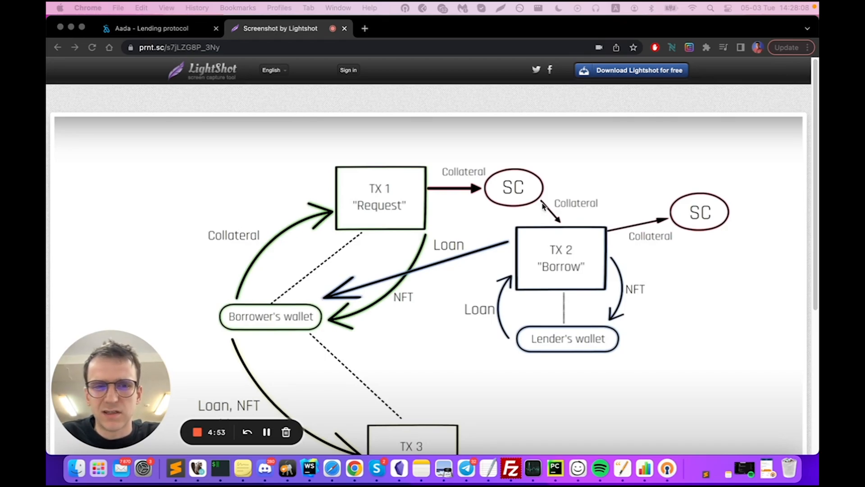
{"action": "mouse_move", "coordinate": [584, 230]}
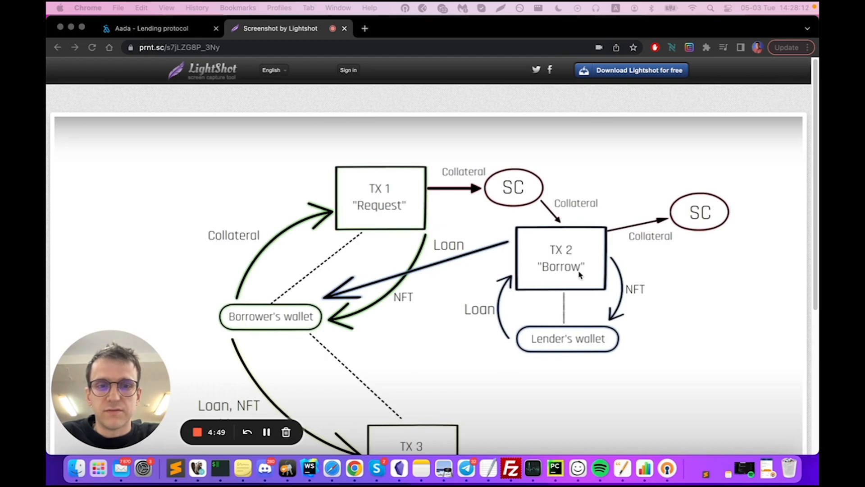
{"action": "mouse_move", "coordinate": [519, 247]}
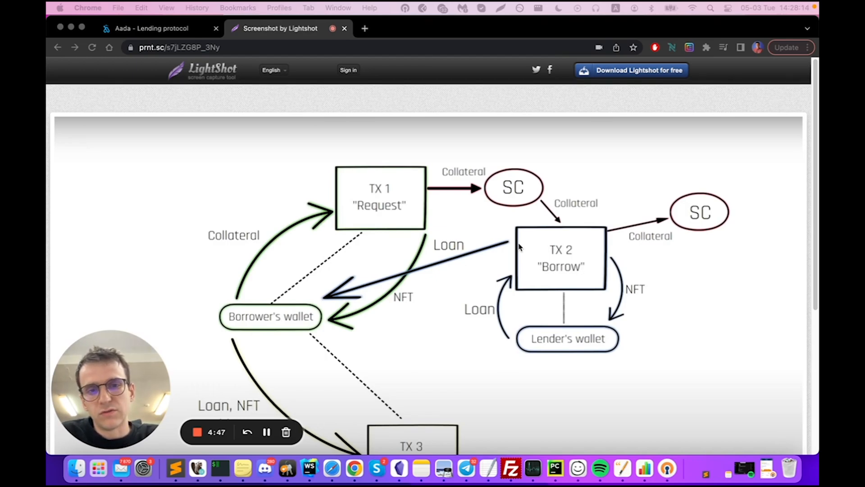
{"action": "mouse_move", "coordinate": [259, 310]}
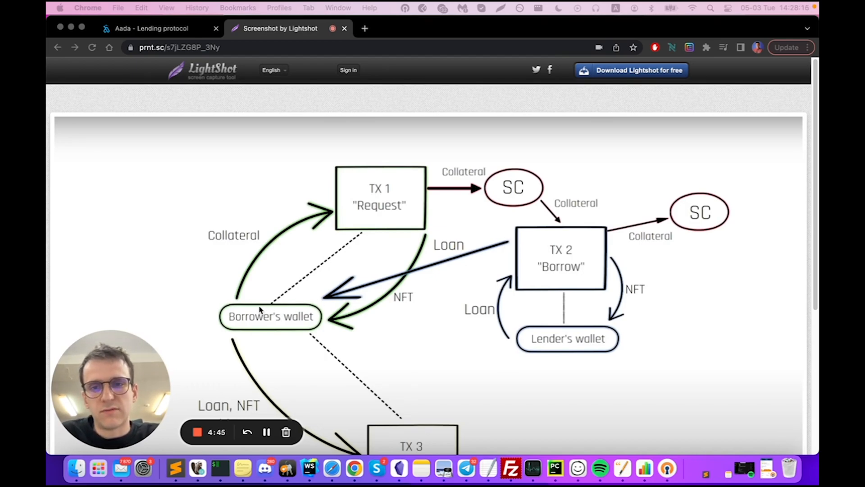
{"action": "mouse_move", "coordinate": [387, 208]}
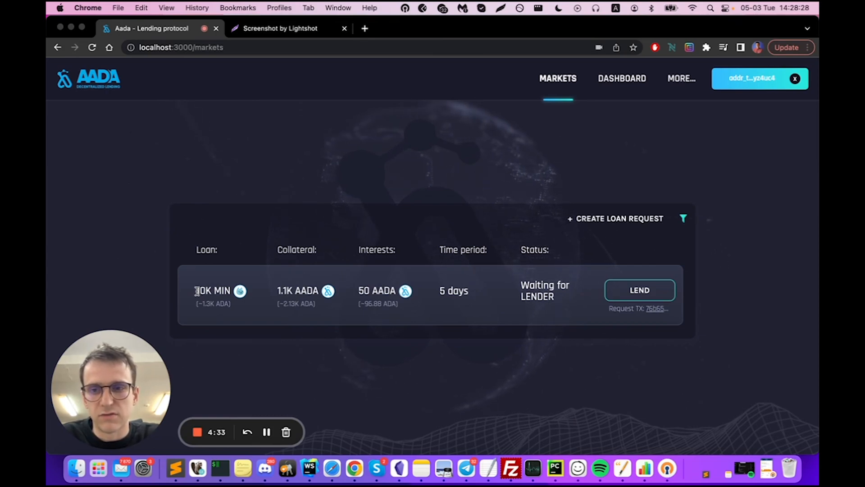
- Review the single loan request row: 10K MIN loan, 1.1K AADA collateral, 50 AADA interest, 5 days
{"action": "double_click", "coordinate": [215, 291]}
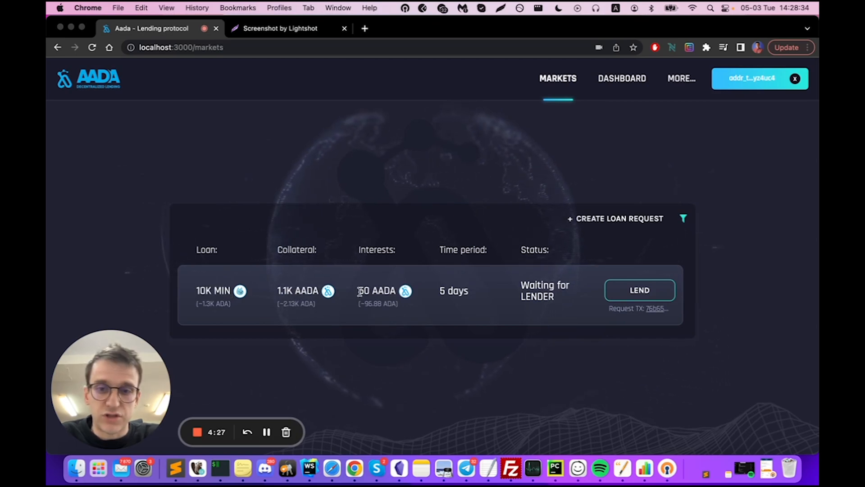
{"action": "double_click", "coordinate": [363, 290]}
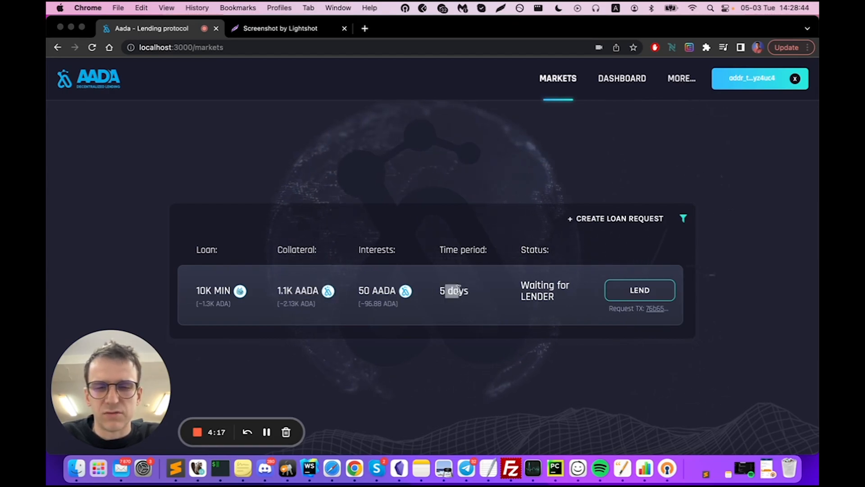
{"action": "mouse_move", "coordinate": [469, 294]}
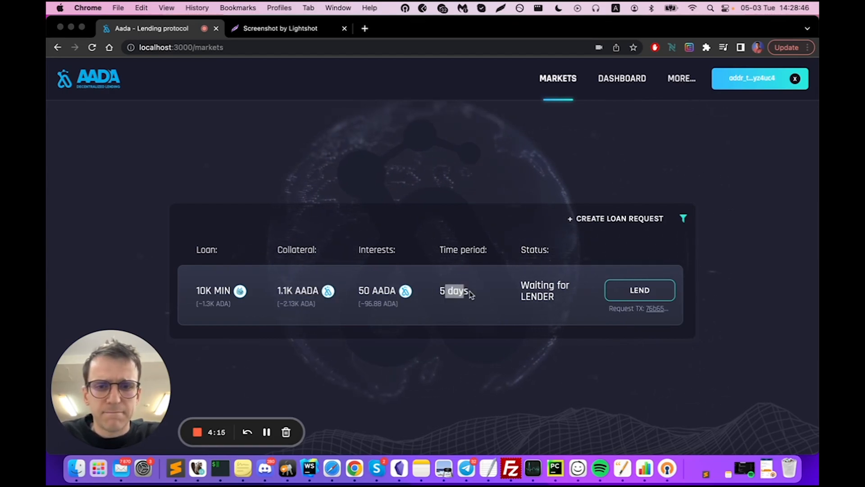
{"action": "mouse_move", "coordinate": [574, 272]}
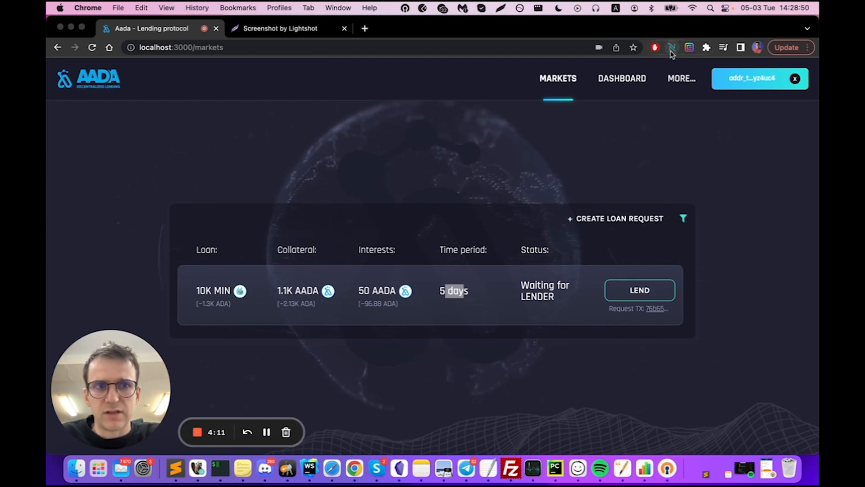
{"action": "left_click", "coordinate": [671, 48]}
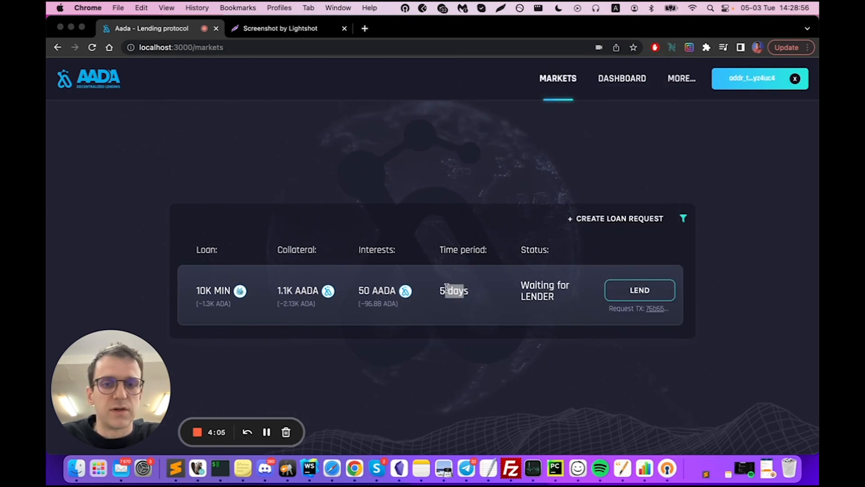
- Lend on the request and confirm the terms: 10K MIN for 5 days against 1.1K AADA collateral
{"action": "left_click", "coordinate": [639, 290]}
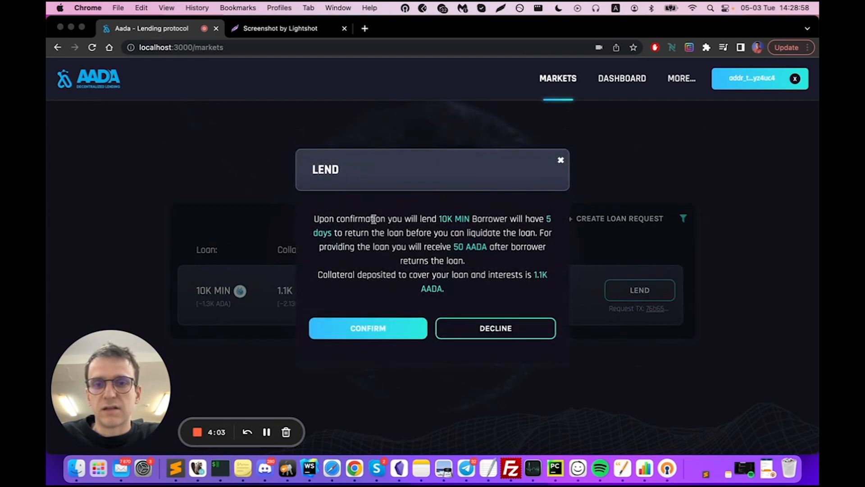
{"action": "left_click_drag", "start_coordinate": [372, 218], "coordinate": [463, 261]}
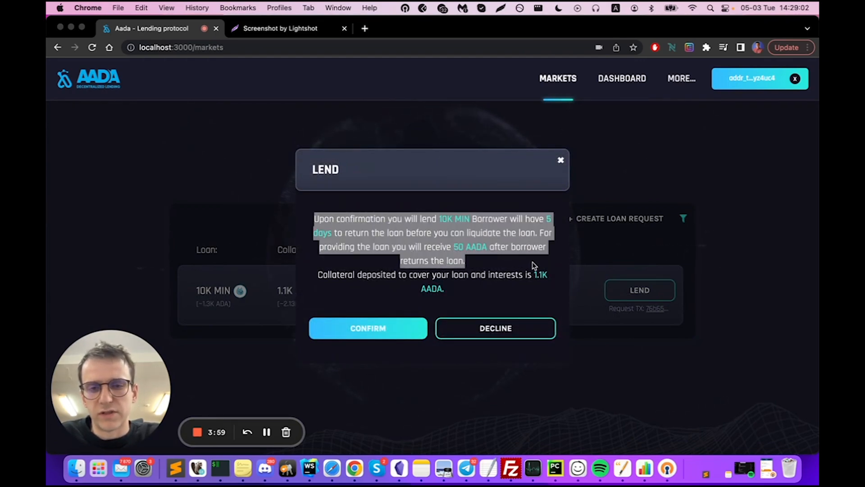
{"action": "left_click", "coordinate": [368, 328]}
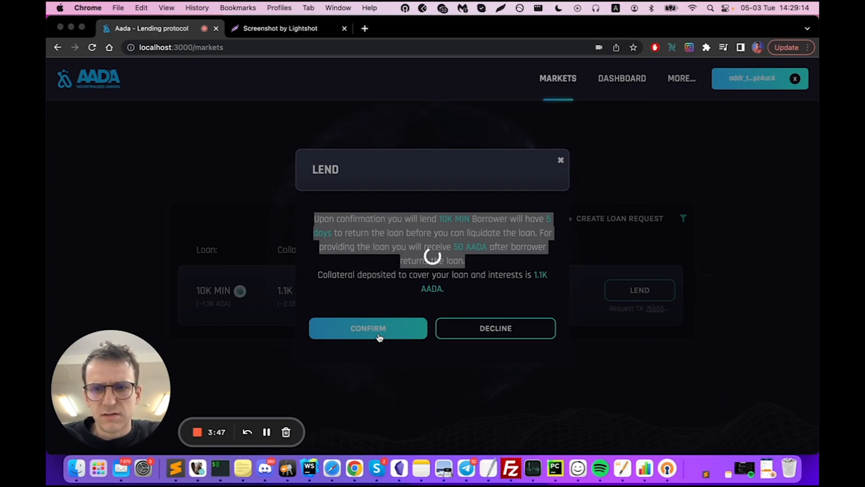
{"action": "left_click", "coordinate": [368, 328]}
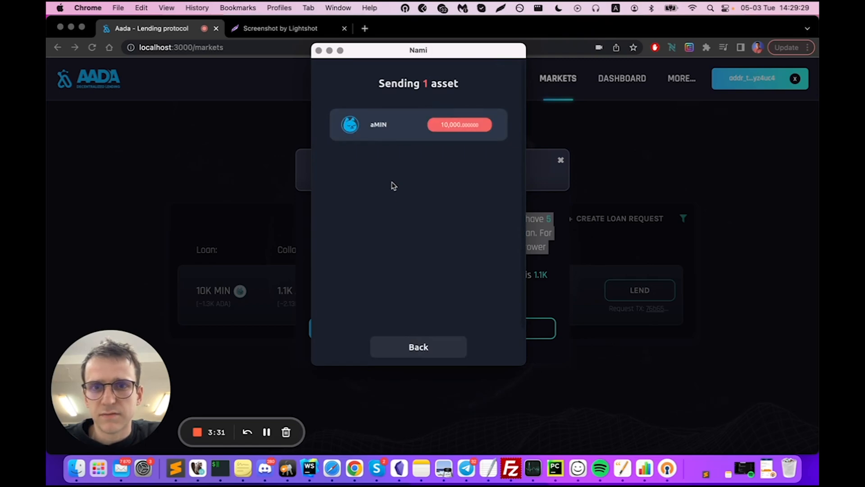
{"action": "mouse_move", "coordinate": [470, 133]}
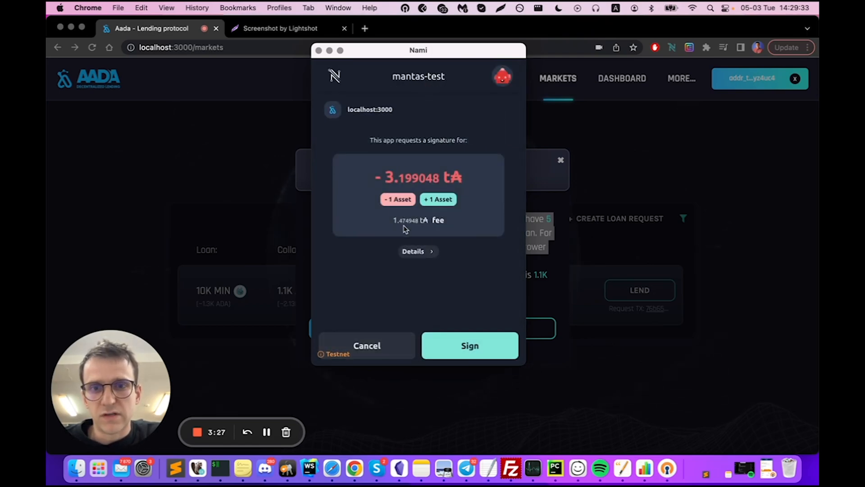
{"action": "left_click", "coordinate": [438, 199]}
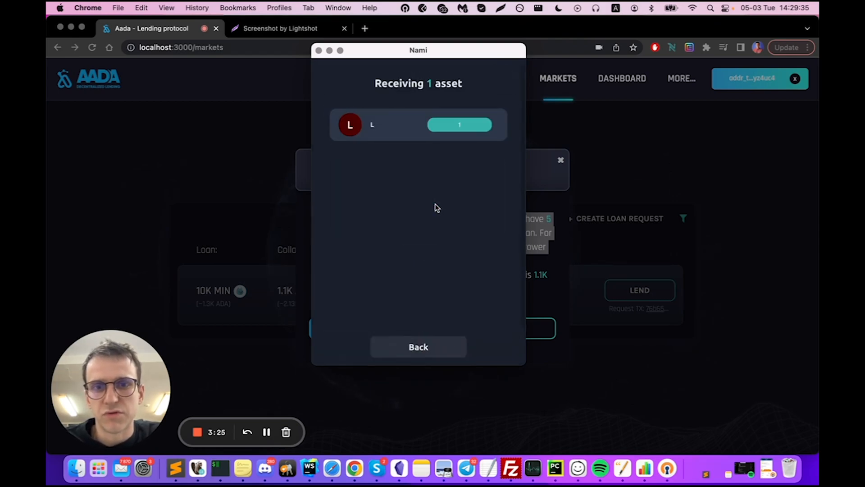
{"action": "mouse_move", "coordinate": [373, 132]}
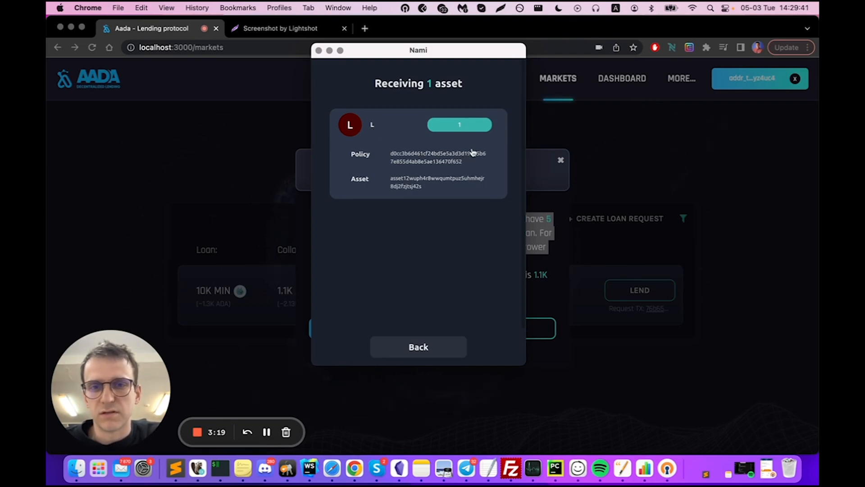
{"action": "mouse_move", "coordinate": [454, 148]}
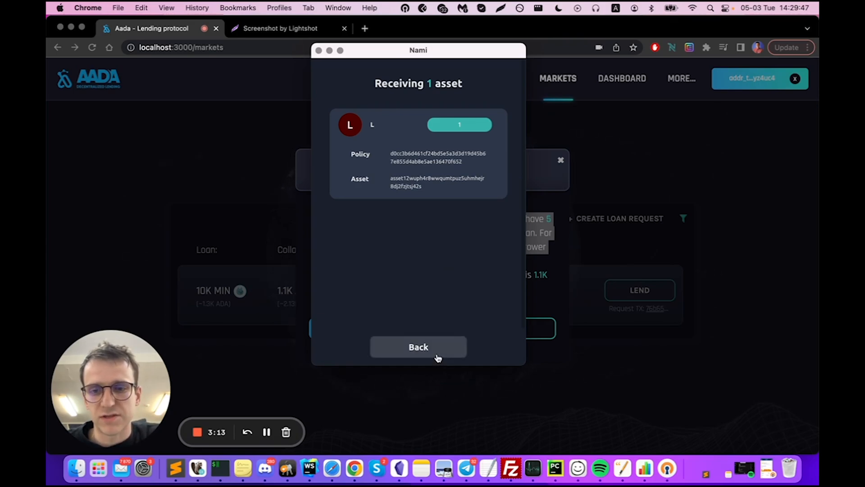
{"action": "left_click", "coordinate": [418, 346]}
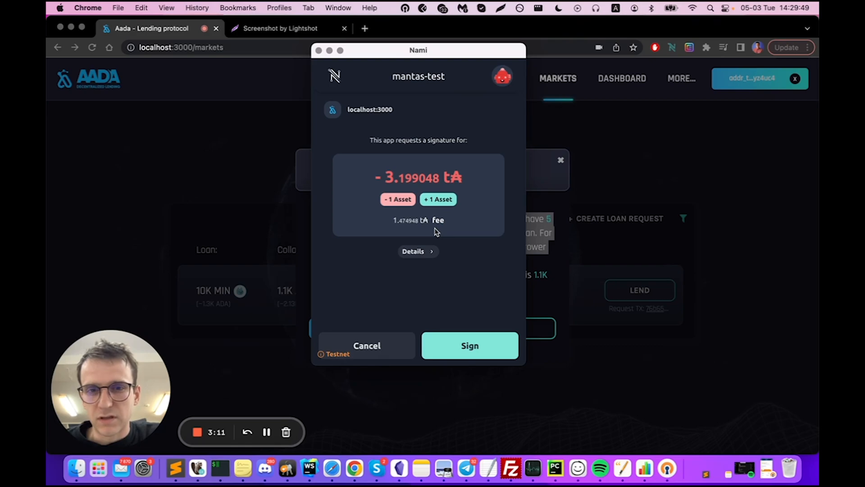
- Inspect the Nami signature request's recipients, the assets going to the contract and the second address
{"action": "left_click", "coordinate": [417, 251]}
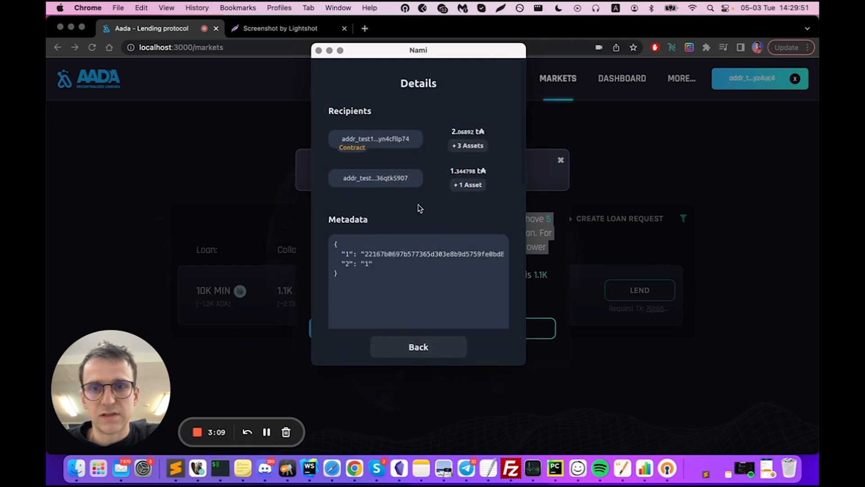
{"action": "mouse_move", "coordinate": [350, 143]}
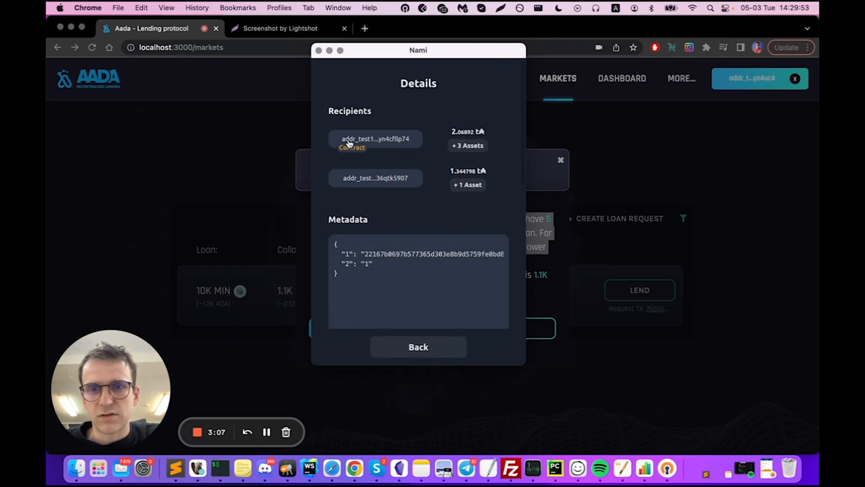
{"action": "left_click", "coordinate": [468, 146]}
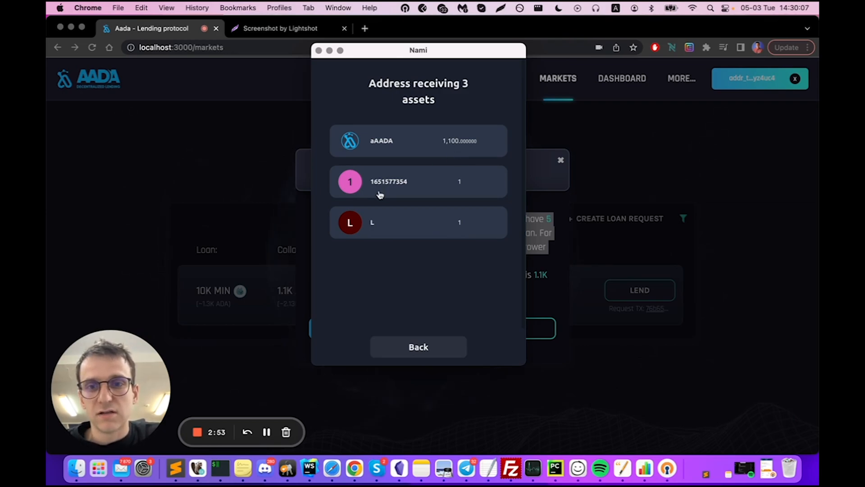
{"action": "mouse_move", "coordinate": [374, 187]}
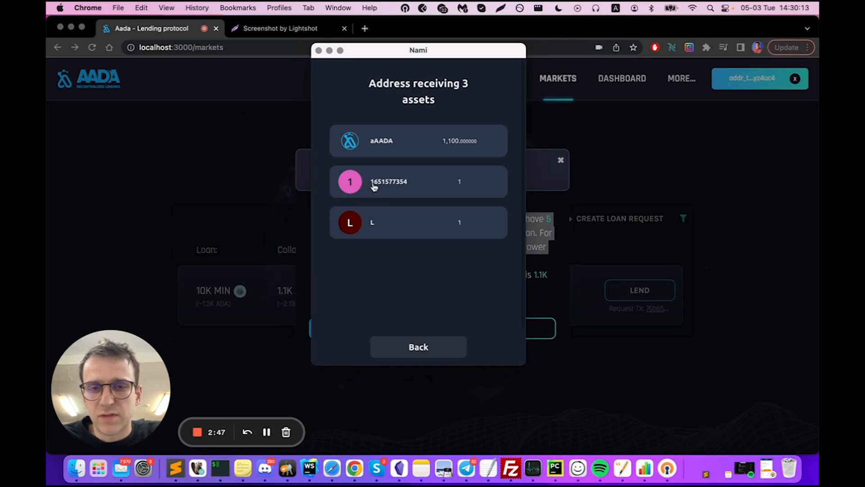
{"action": "left_click", "coordinate": [417, 223]}
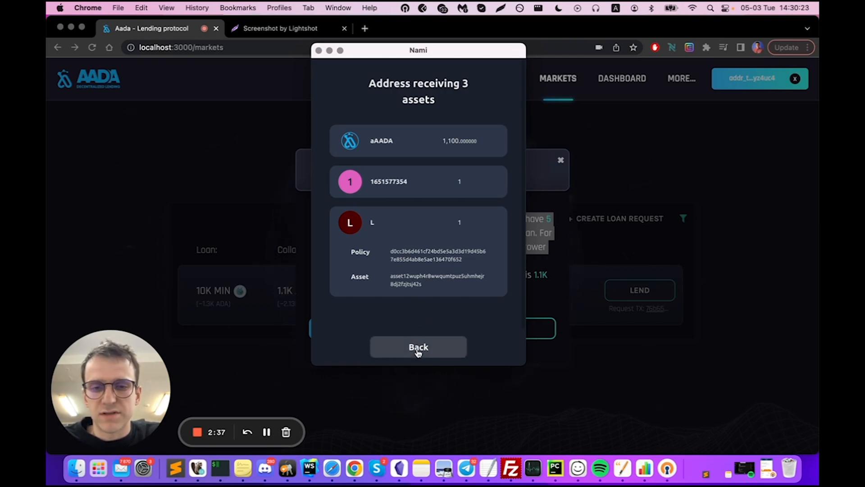
{"action": "left_click", "coordinate": [417, 346]}
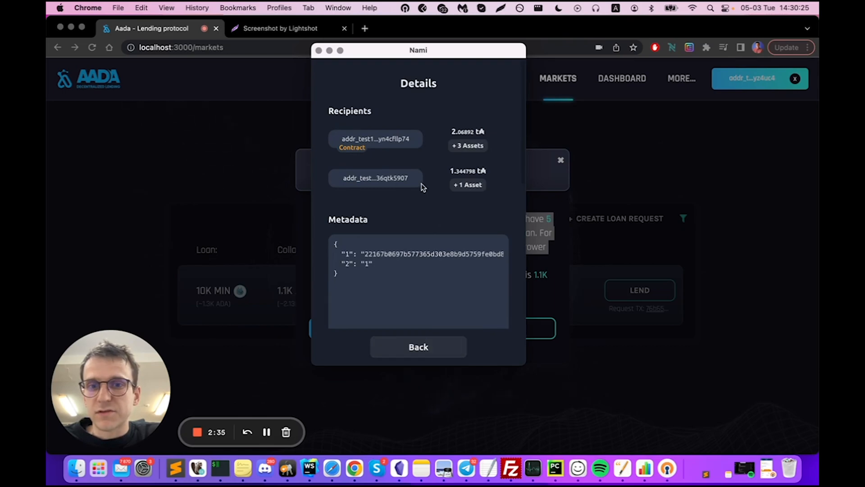
{"action": "left_click", "coordinate": [375, 177]}
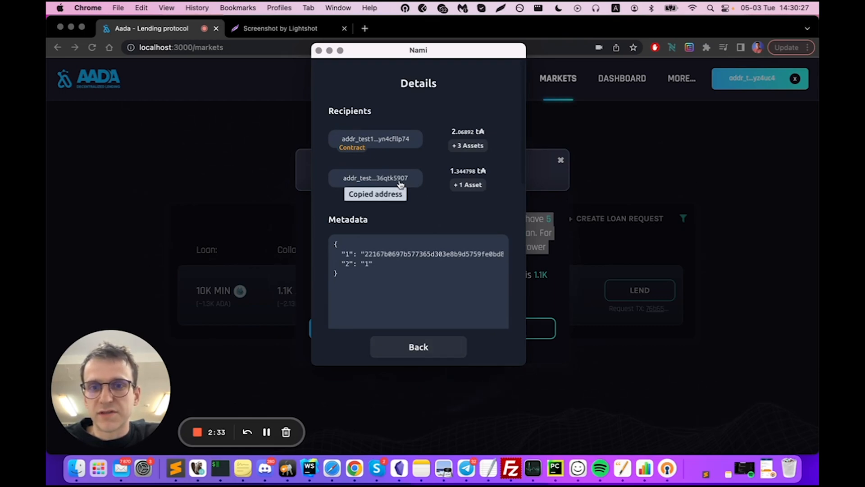
{"action": "left_click", "coordinate": [468, 184]}
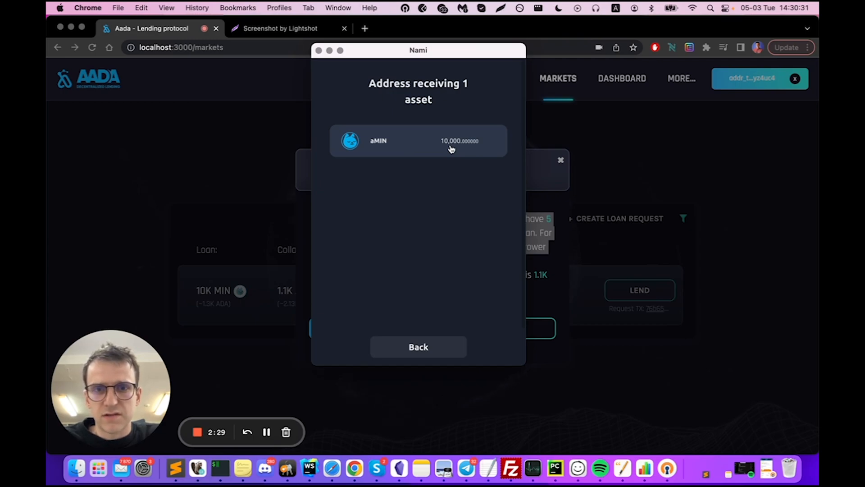
{"action": "mouse_move", "coordinate": [406, 328]}
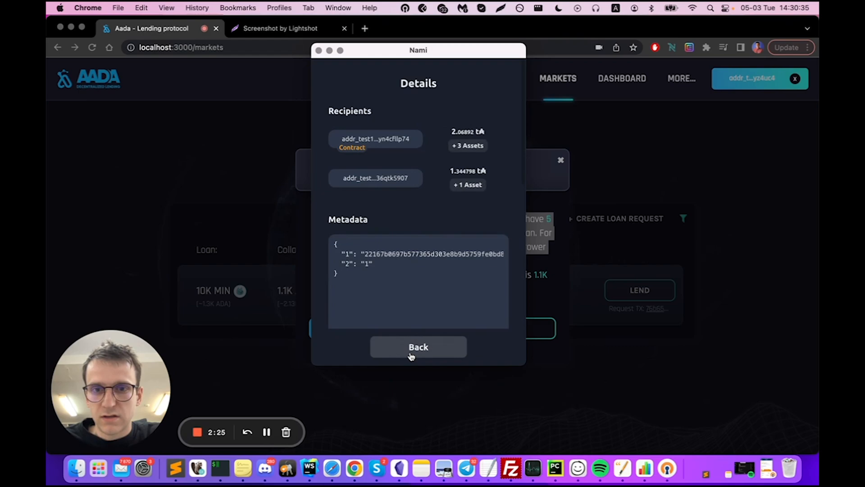
- Sign the lend transaction in Nami and acknowledge AADA's 'Transaction successfully submitted' notice
{"action": "left_click", "coordinate": [417, 346]}
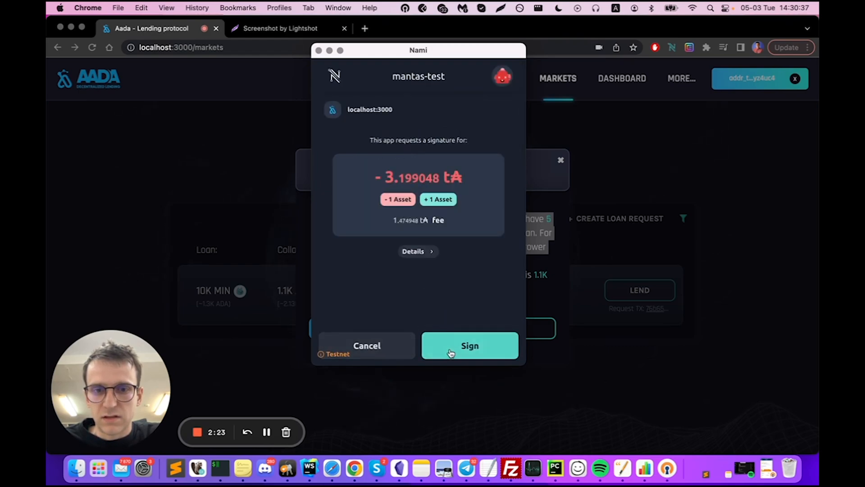
{"action": "left_click", "coordinate": [469, 345]}
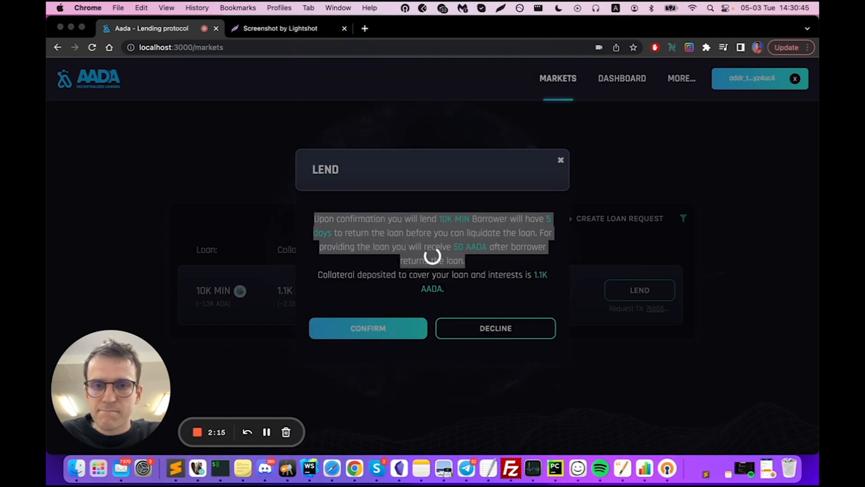
{"action": "left_click", "coordinate": [368, 328]}
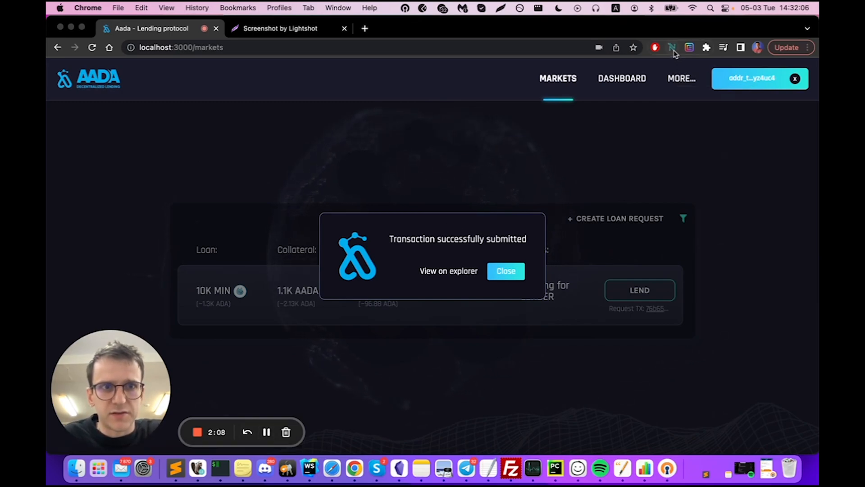
- View Nami's history with the −3.199048 tA transaction and open it on Cardanoscan
{"action": "left_click", "coordinate": [672, 48]}
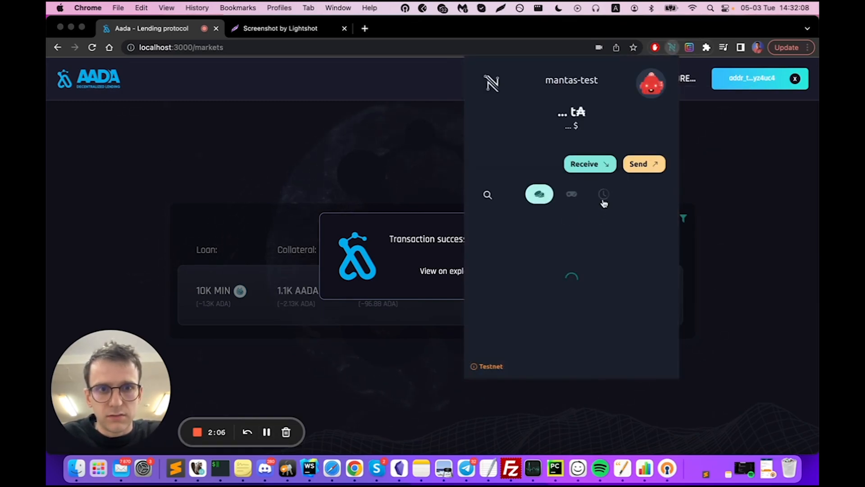
{"action": "left_click", "coordinate": [603, 194]}
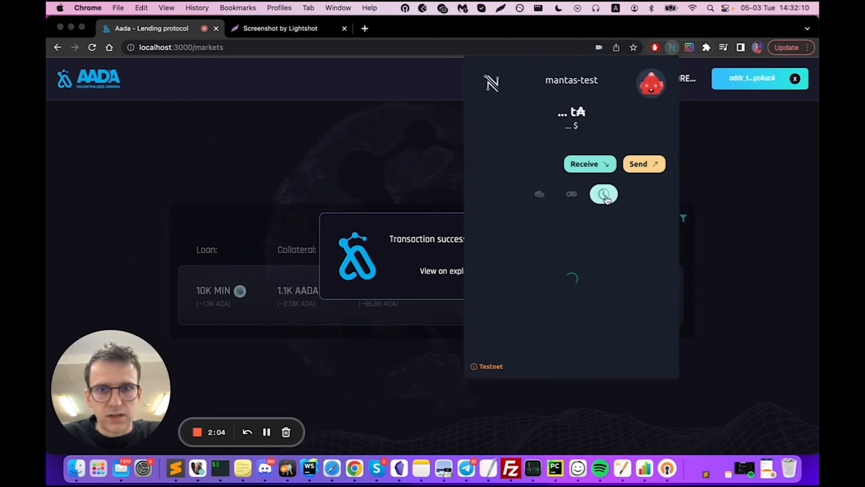
{"action": "left_click", "coordinate": [604, 194]}
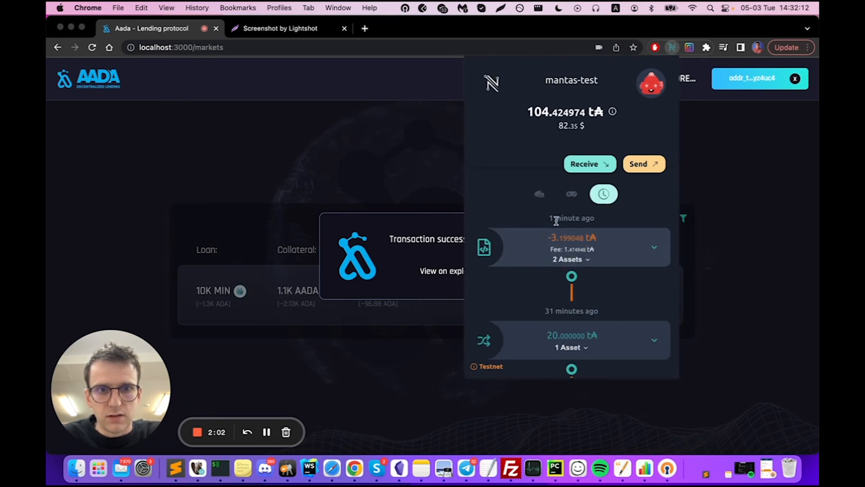
{"action": "left_click", "coordinate": [570, 259]}
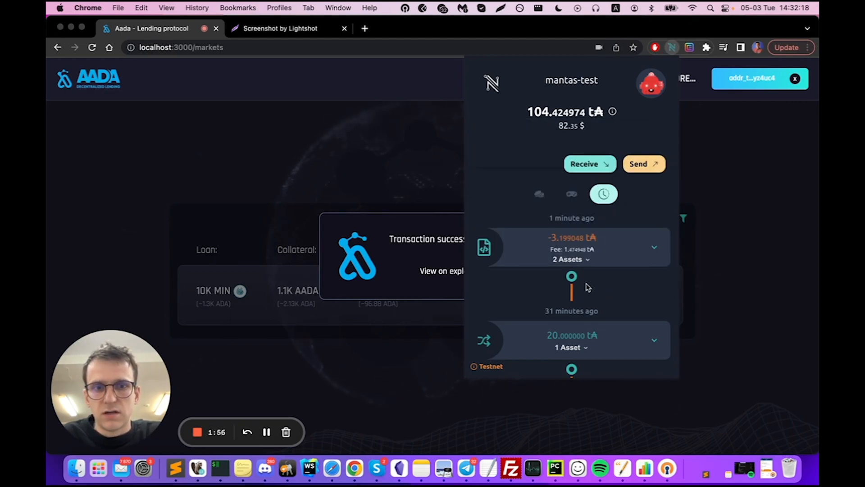
{"action": "left_click", "coordinate": [440, 271]}
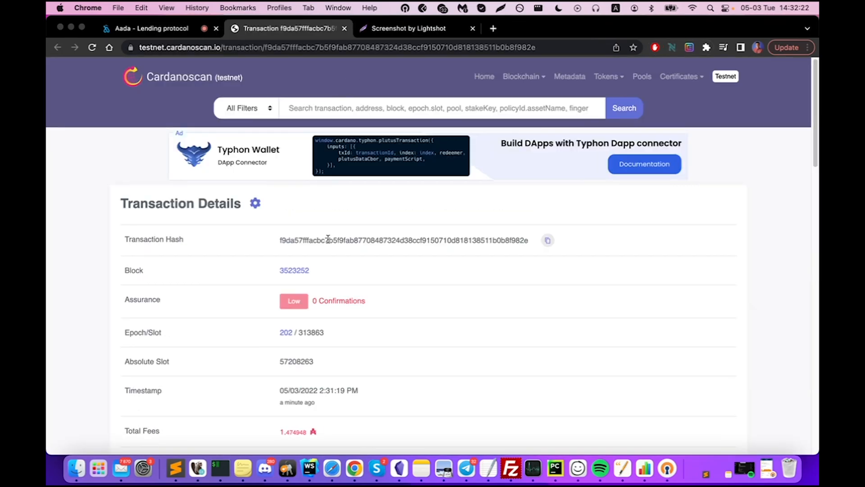
- Inspect the transaction's two minted tokens on the TokenMint view, then return to its UTXOs
{"action": "scroll", "scroll_direction": "down", "scroll_amount": 3}
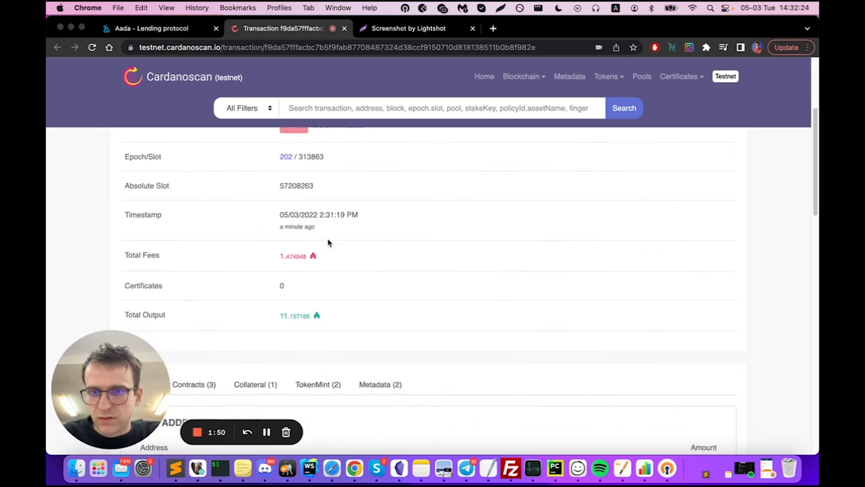
{"action": "scroll", "scroll_direction": "down", "scroll_amount": 3}
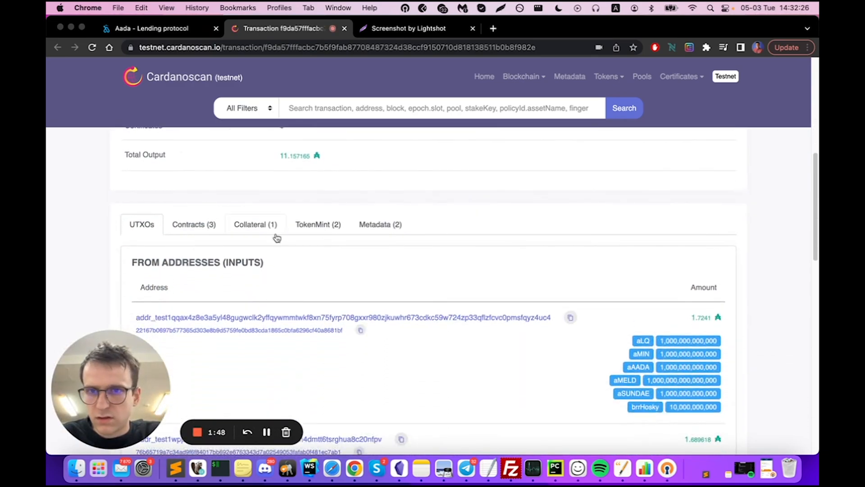
{"action": "left_click", "coordinate": [318, 224]}
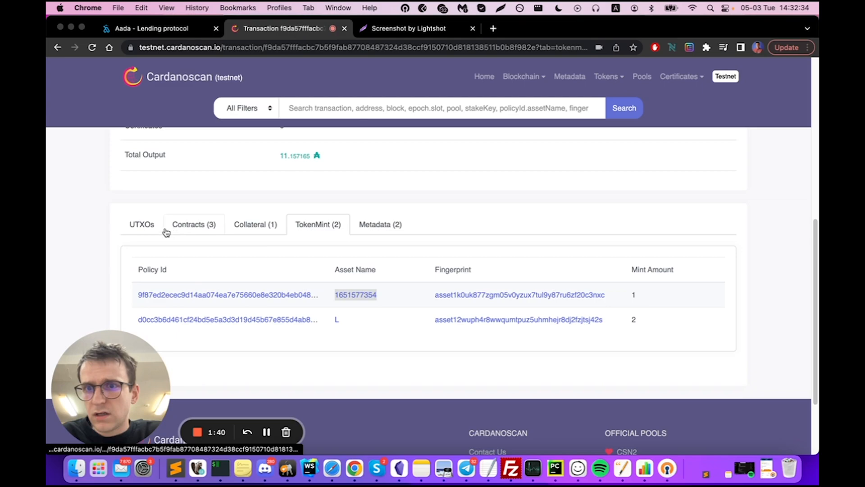
{"action": "left_click", "coordinate": [142, 225]}
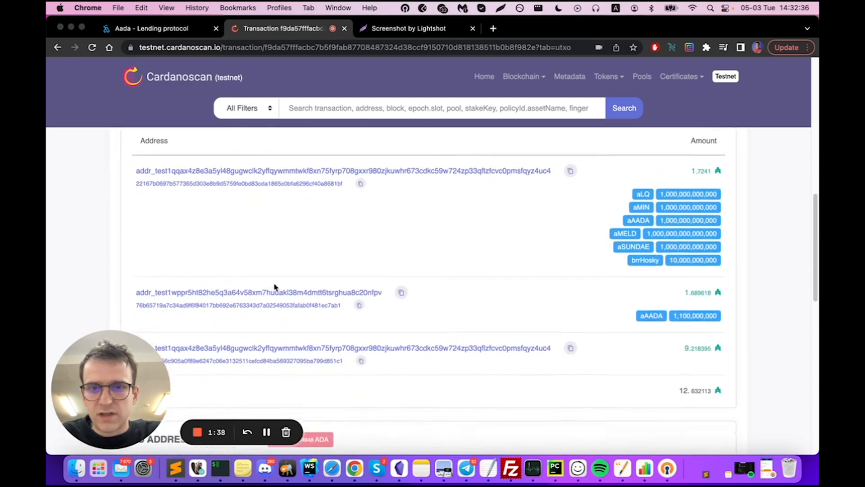
- Check the outputs showing 10B aMIN sent to the borrower, then return to the AADA app
{"action": "scroll", "scroll_direction": "down", "scroll_amount": 3}
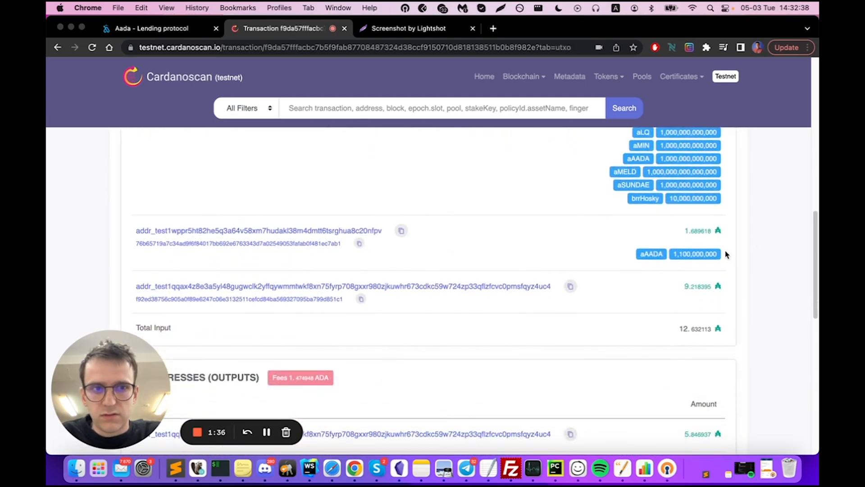
{"action": "scroll", "scroll_direction": "down", "scroll_amount": 3}
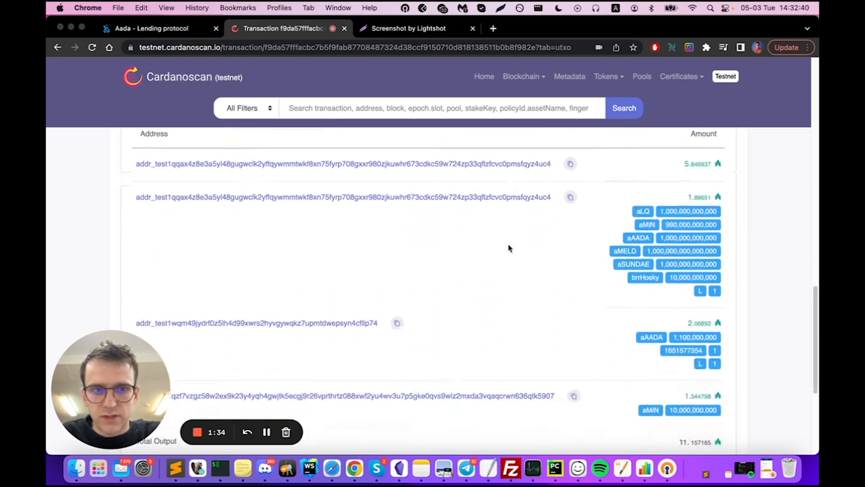
{"action": "scroll", "scroll_direction": "down", "scroll_amount": 3}
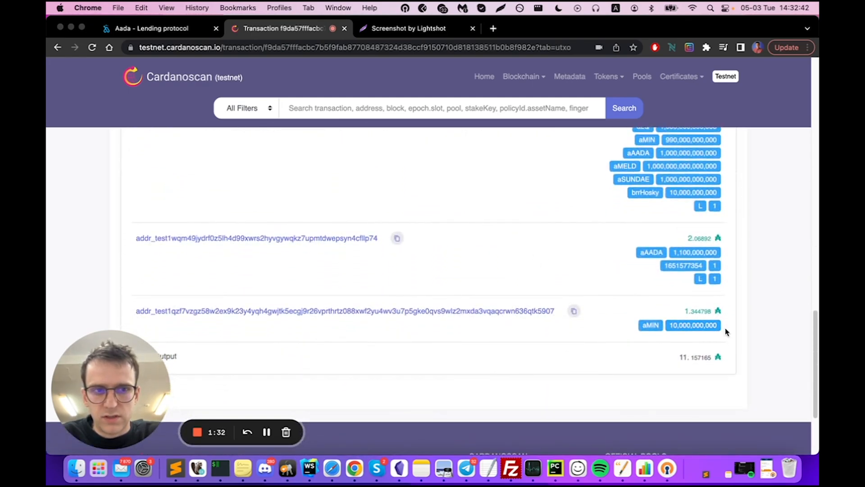
{"action": "mouse_move", "coordinate": [481, 311]}
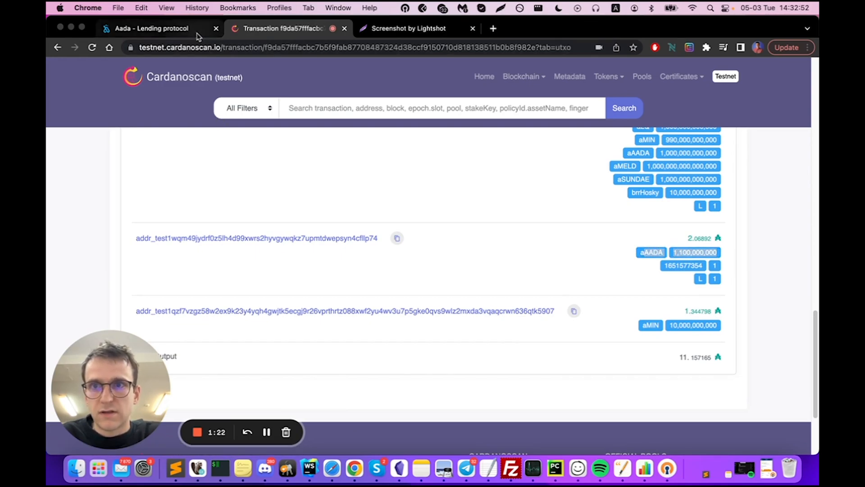
{"action": "left_click", "coordinate": [152, 28]}
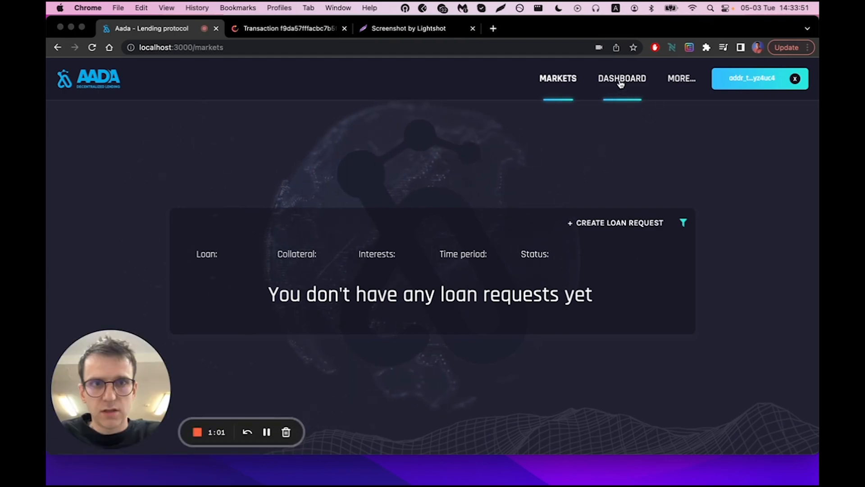
- Show the dashboard position: 10K MIN loan, 1.1K AADA collateral, 50 AADA fee, 4 days 23 hrs left
{"action": "left_click", "coordinate": [620, 78]}
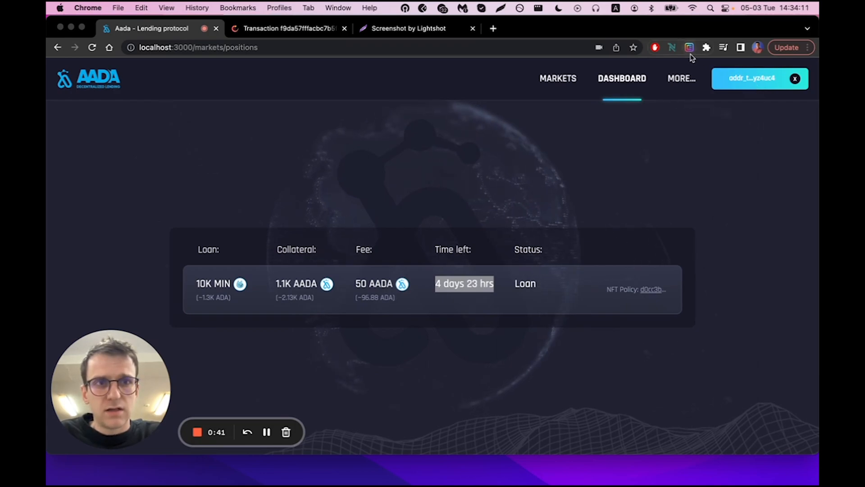
- Switch Nami to the borrower's account so the dashboard shows the 10K MIN loan as repayable debt
{"action": "left_click", "coordinate": [672, 48]}
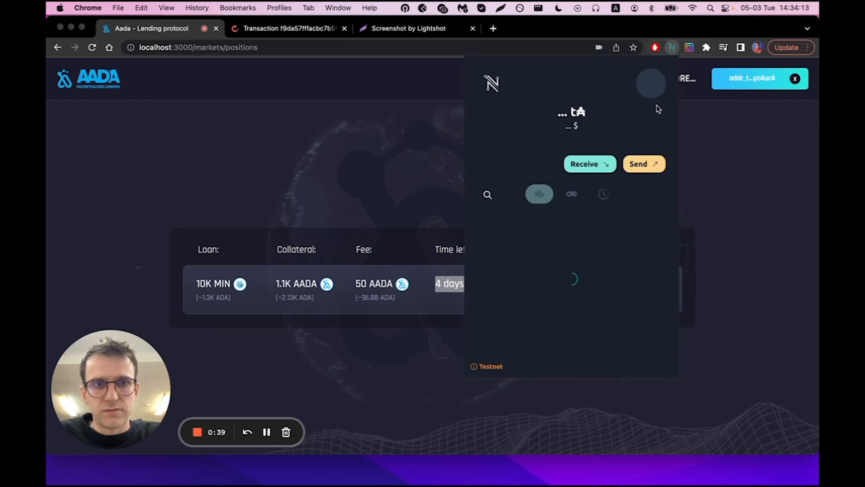
{"action": "left_click", "coordinate": [651, 82]}
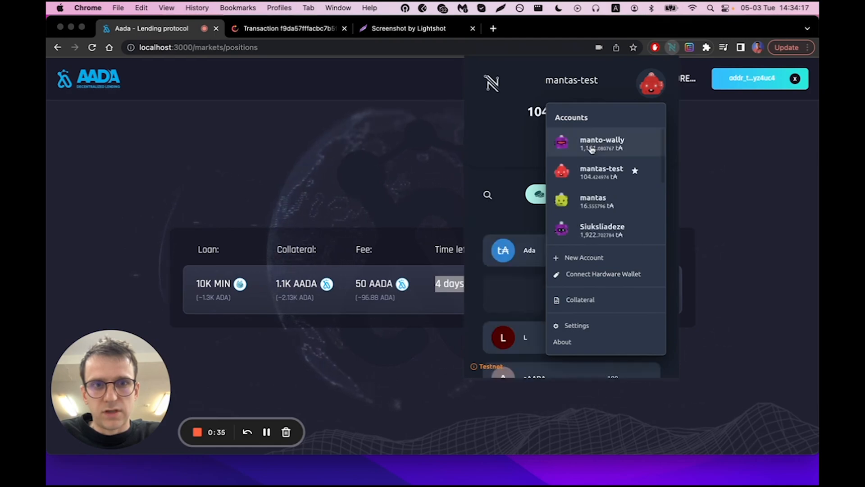
{"action": "left_click", "coordinate": [601, 144]}
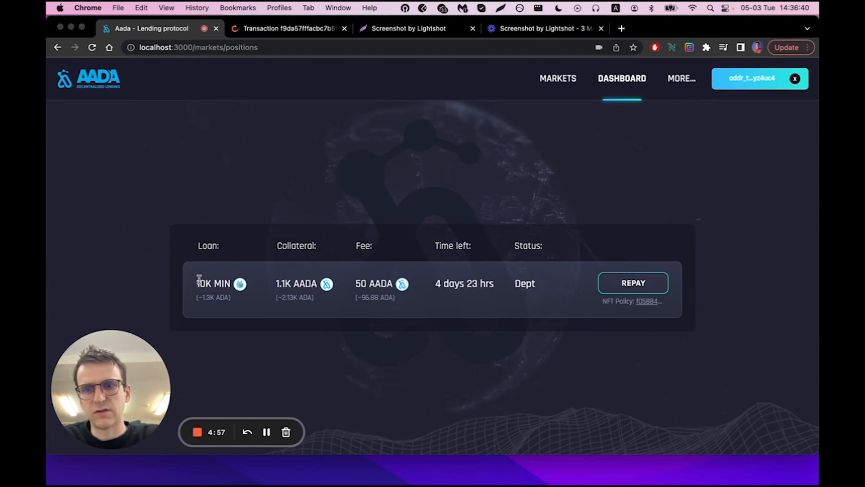
{"action": "double_click", "coordinate": [213, 283]}
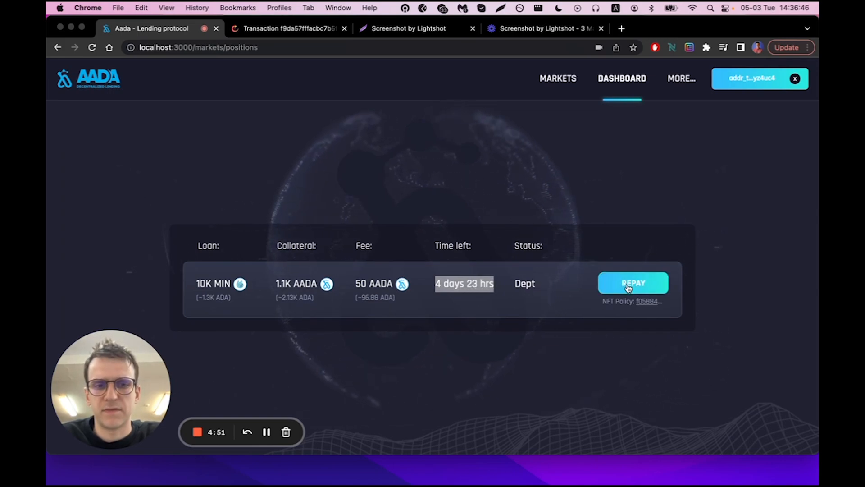
{"action": "mouse_move", "coordinate": [688, 118]}
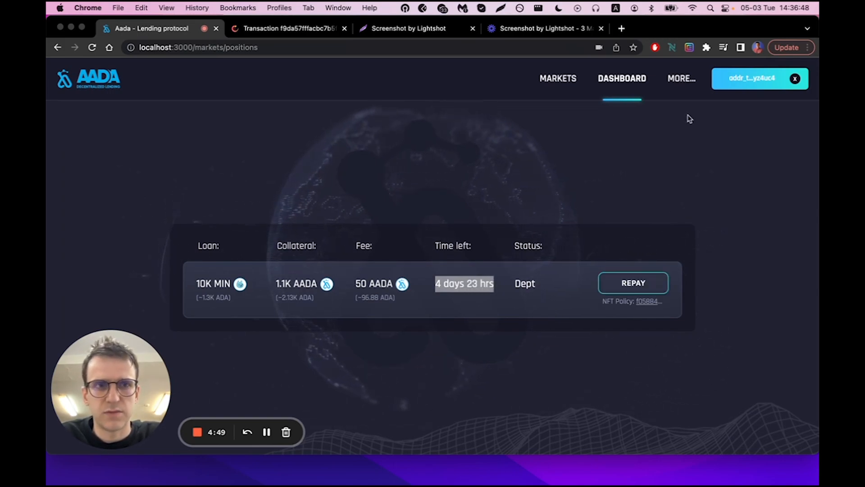
- Confirm in the borrower's Nami history that the aMIN tokens arrived, then close the wallet
{"action": "left_click", "coordinate": [672, 48]}
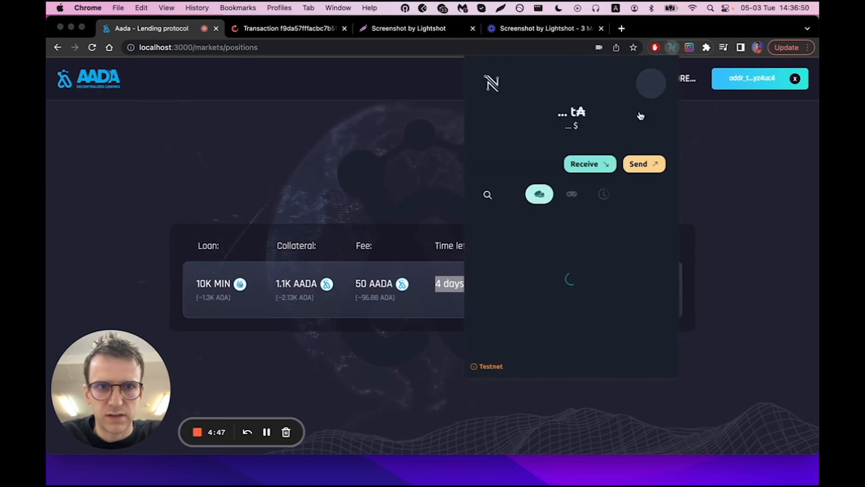
{"action": "left_click", "coordinate": [603, 194]}
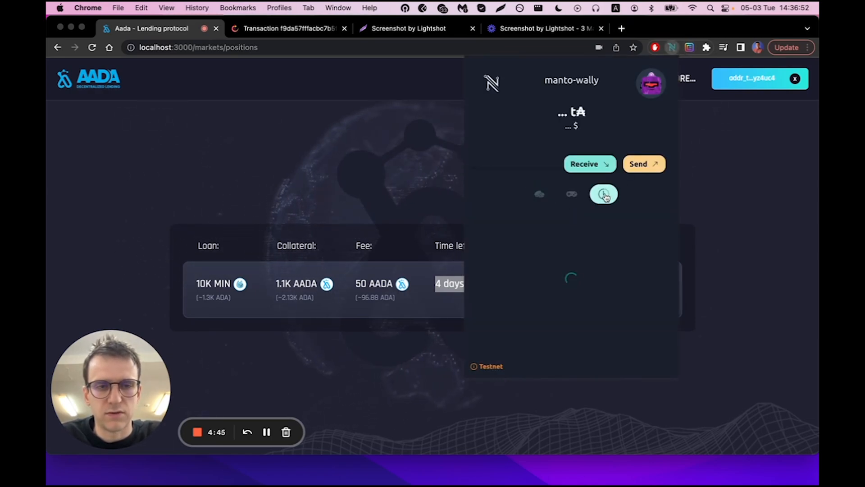
{"action": "left_click", "coordinate": [604, 194]}
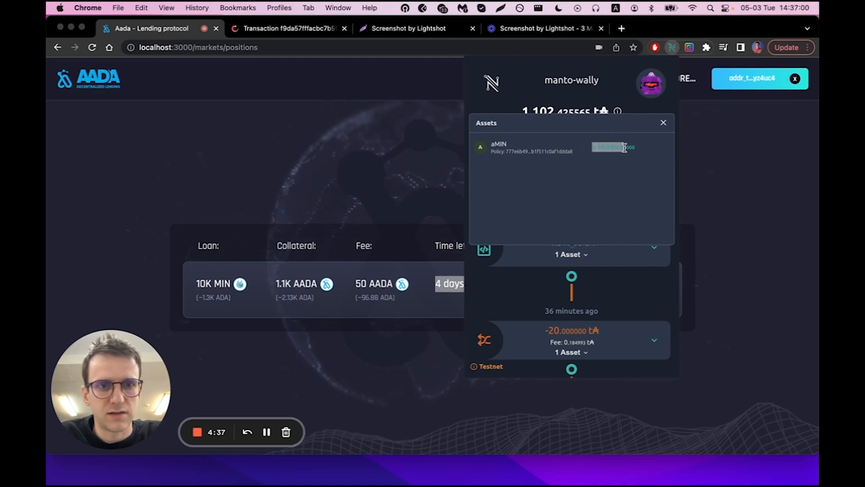
{"action": "left_click", "coordinate": [663, 122]}
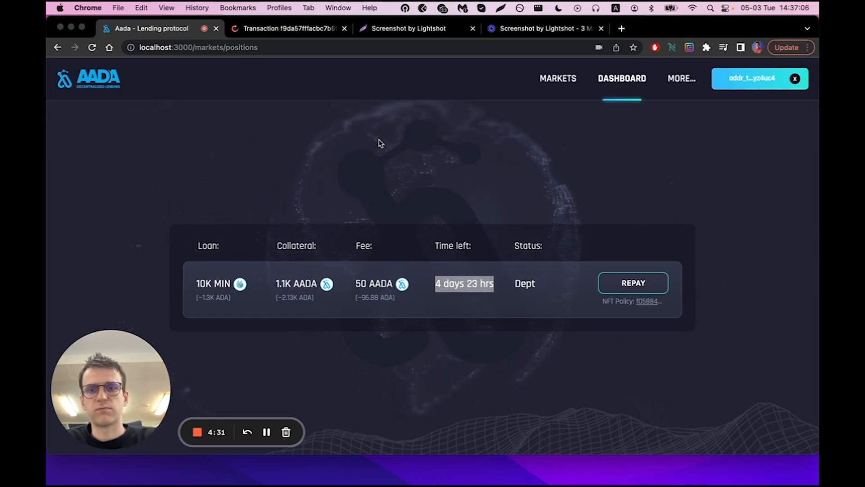
{"action": "mouse_move", "coordinate": [267, 432]}
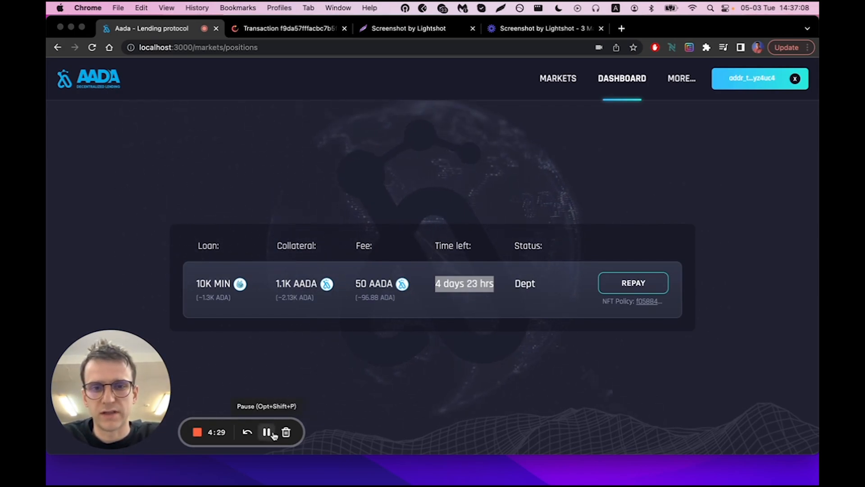